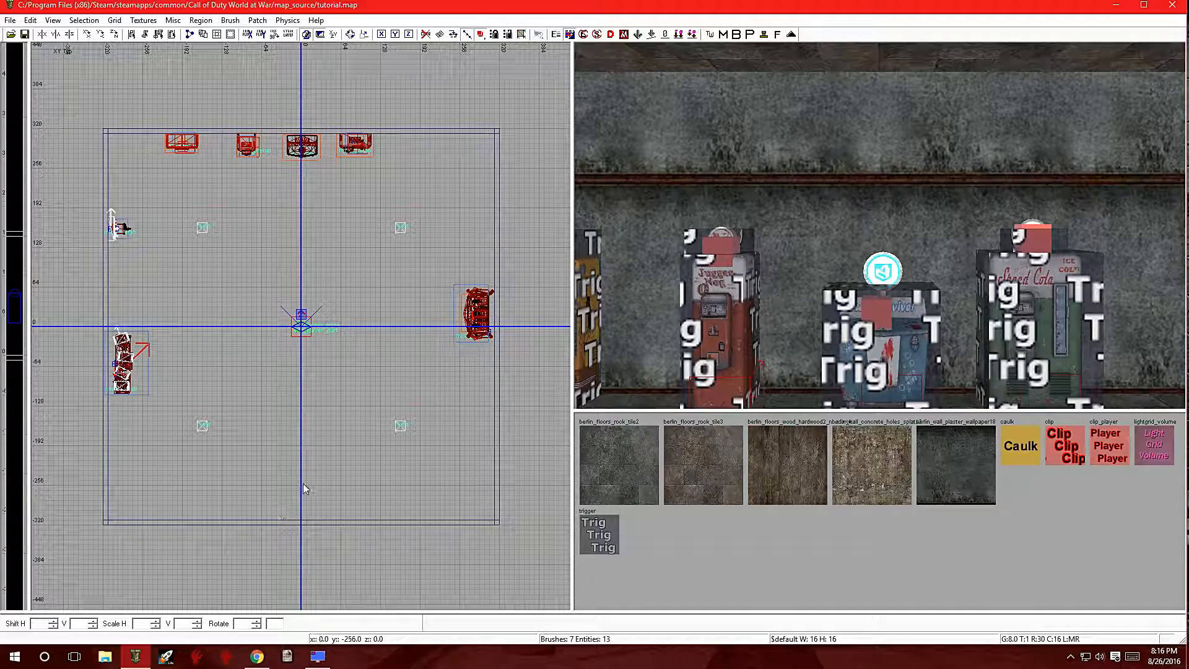
- Bring up the entity context menu in the 2D grid view
right_click(304, 475)
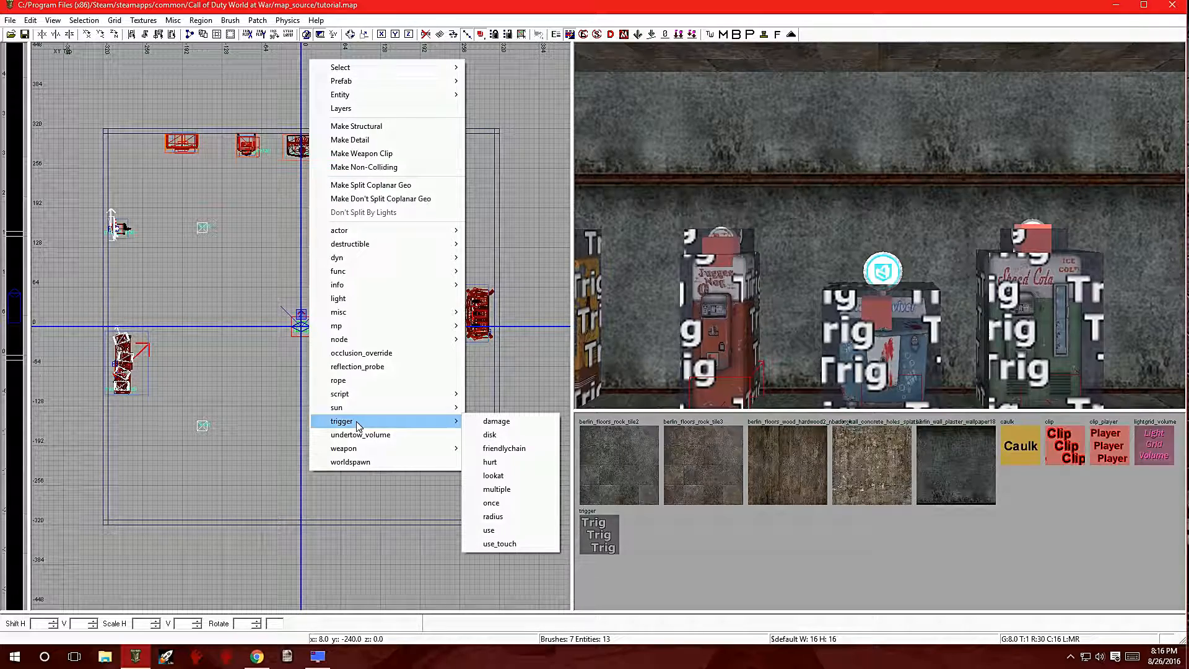
mouse_move(339, 394)
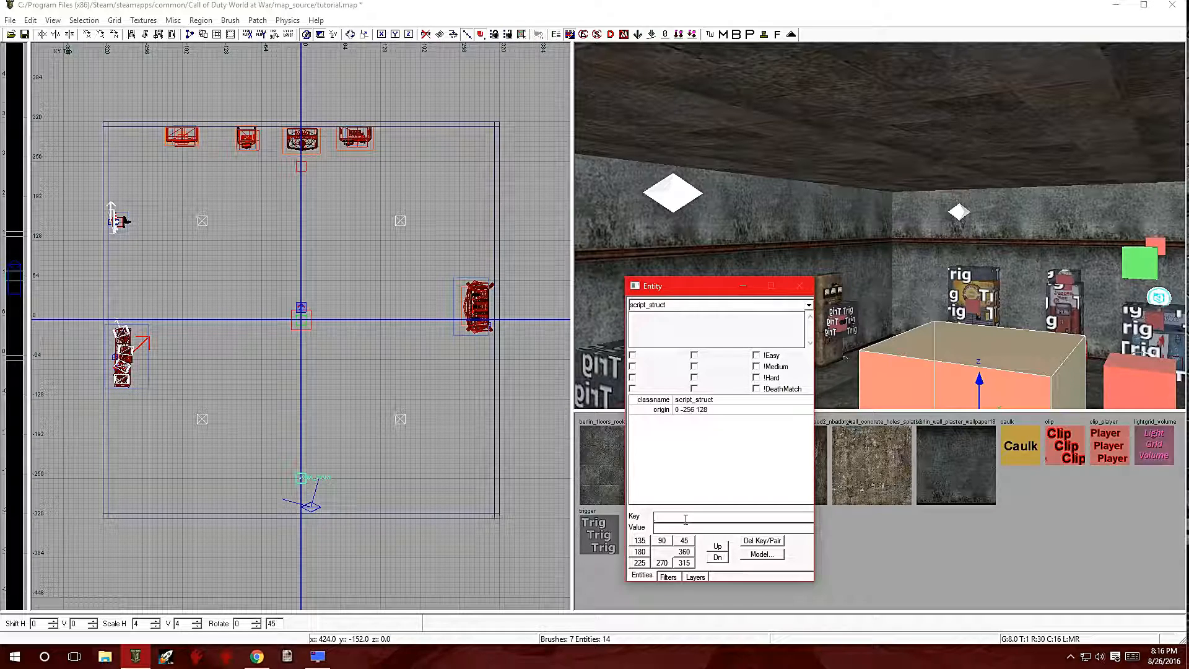
- Enter key 'targetname' with value 'intermission' on the script_struct
type("targetname")
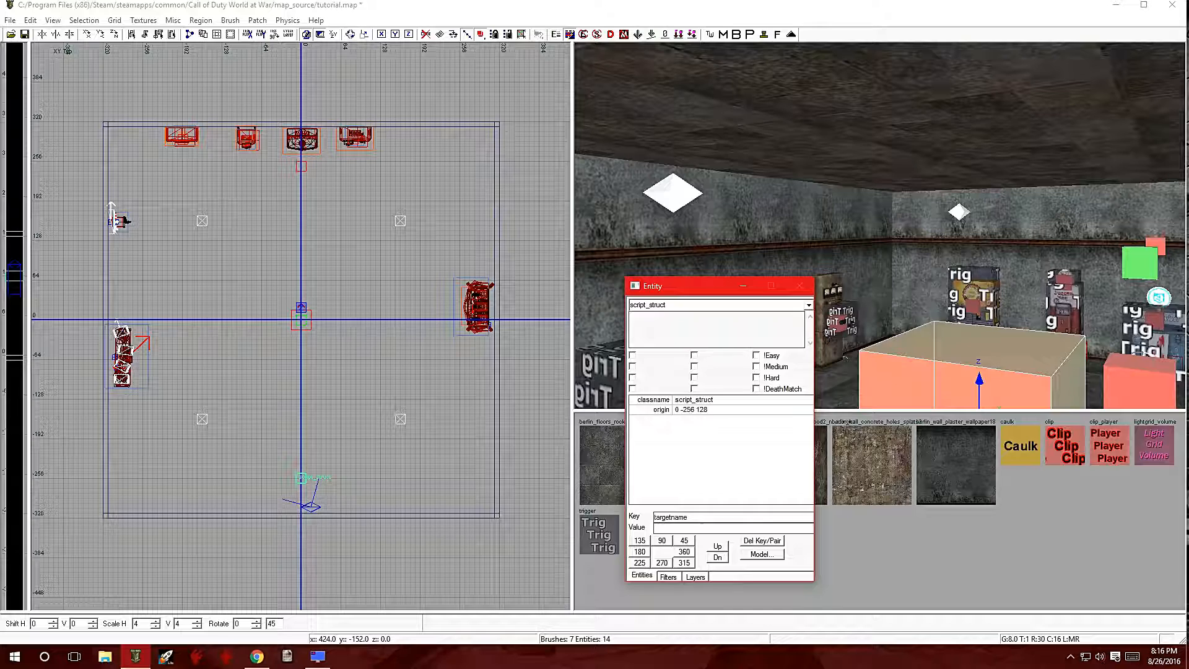
type("intermission")
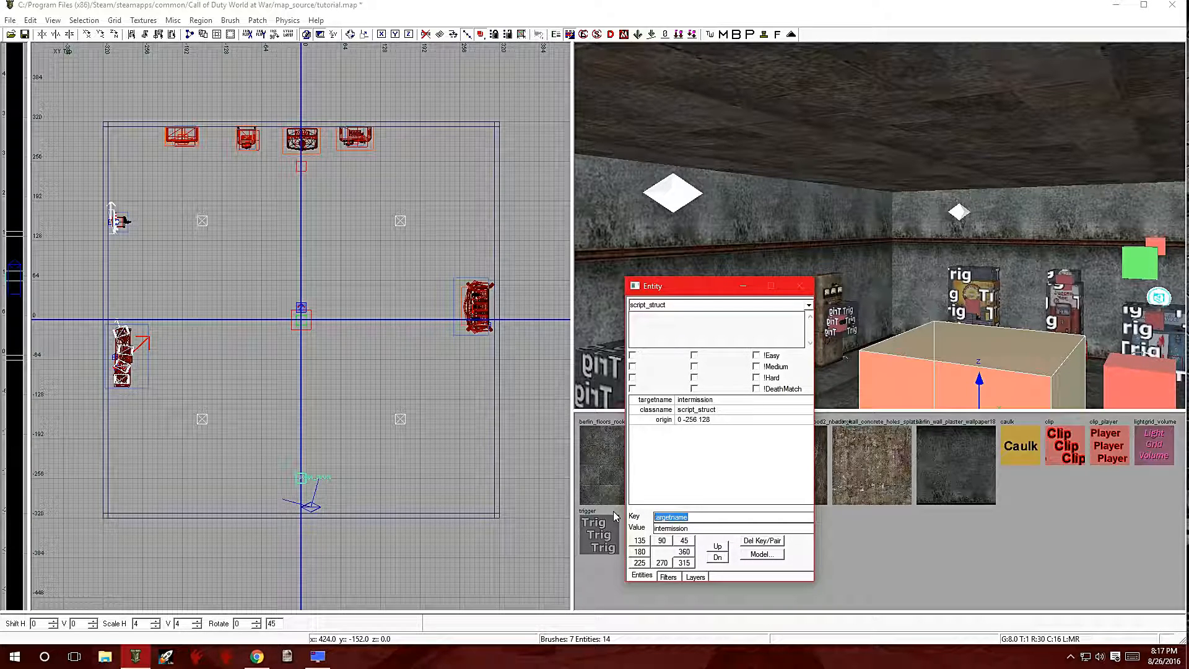
- Enter key 'speed' with value '20' on the intermission struct
type("speed")
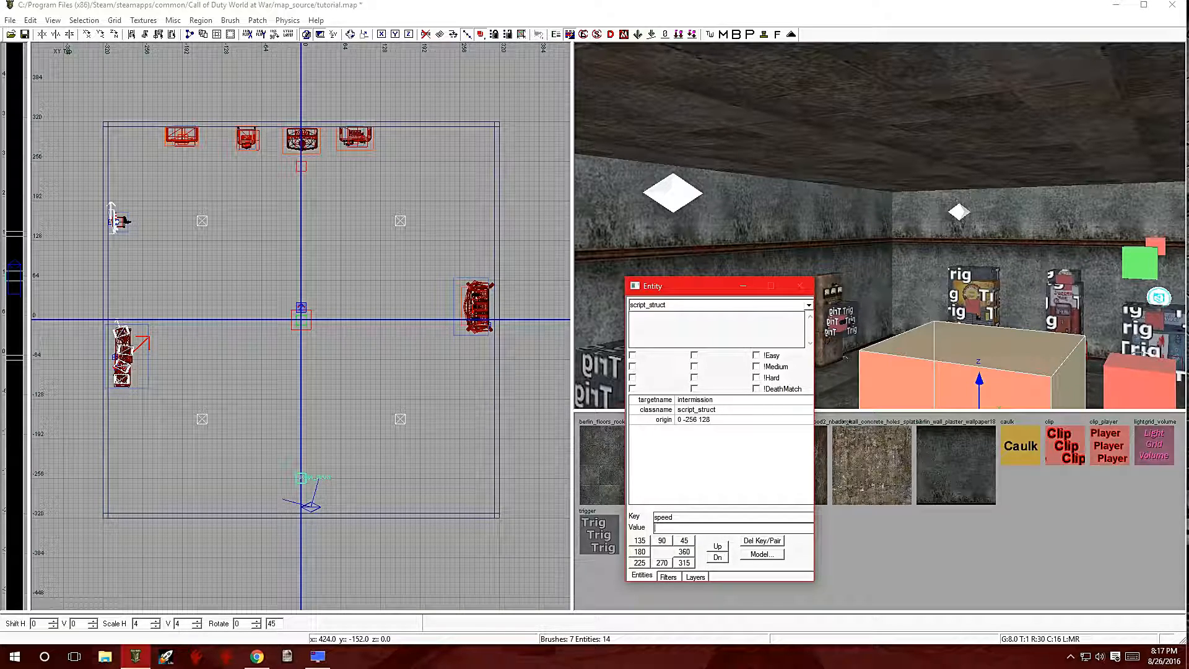
type("20")
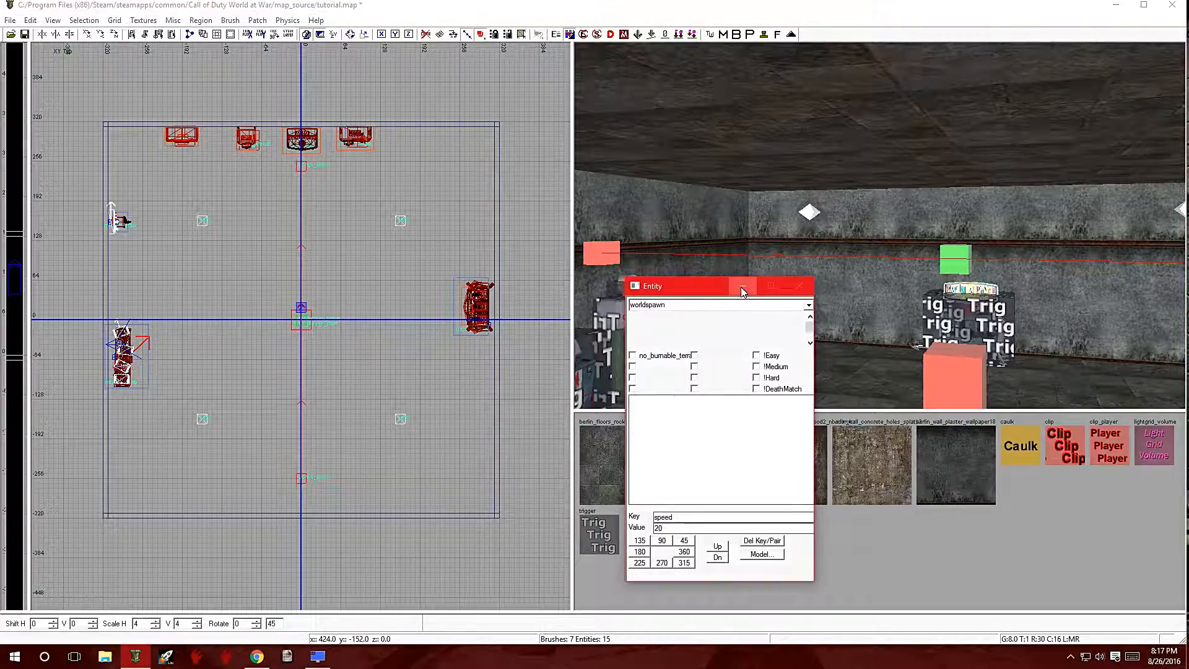
- Place the copied camera struct near the perk machines at the top of the room
left_click(742, 290)
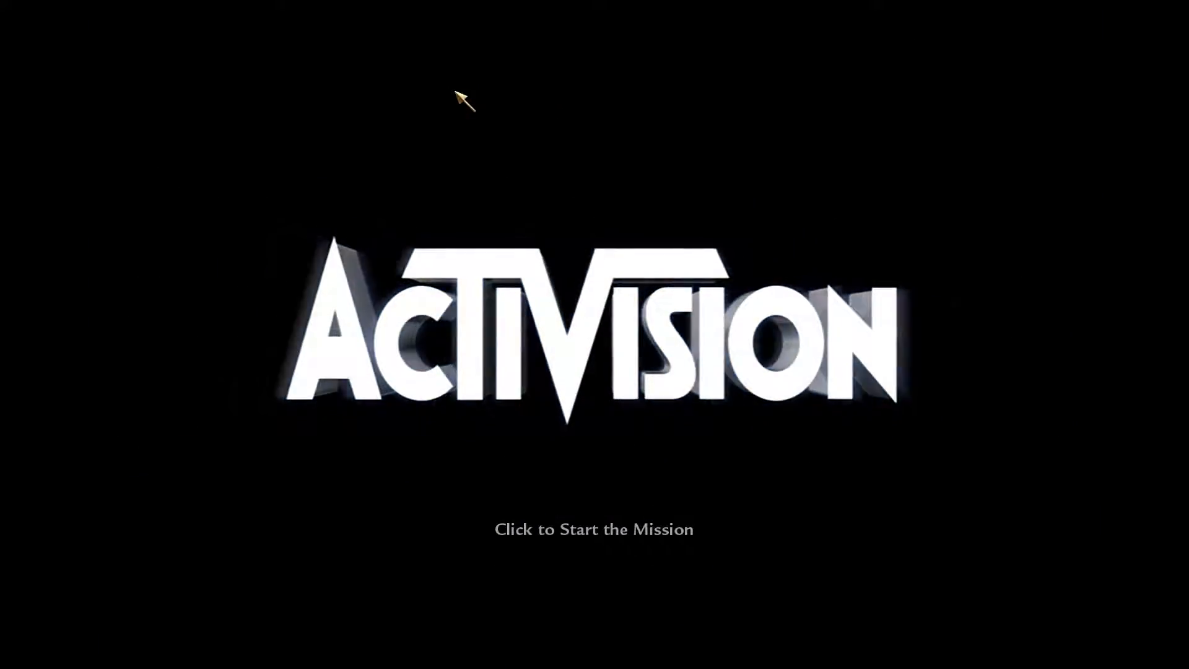
- Start the mission from the Activision screen to load the Zombies map
left_click(593, 529)
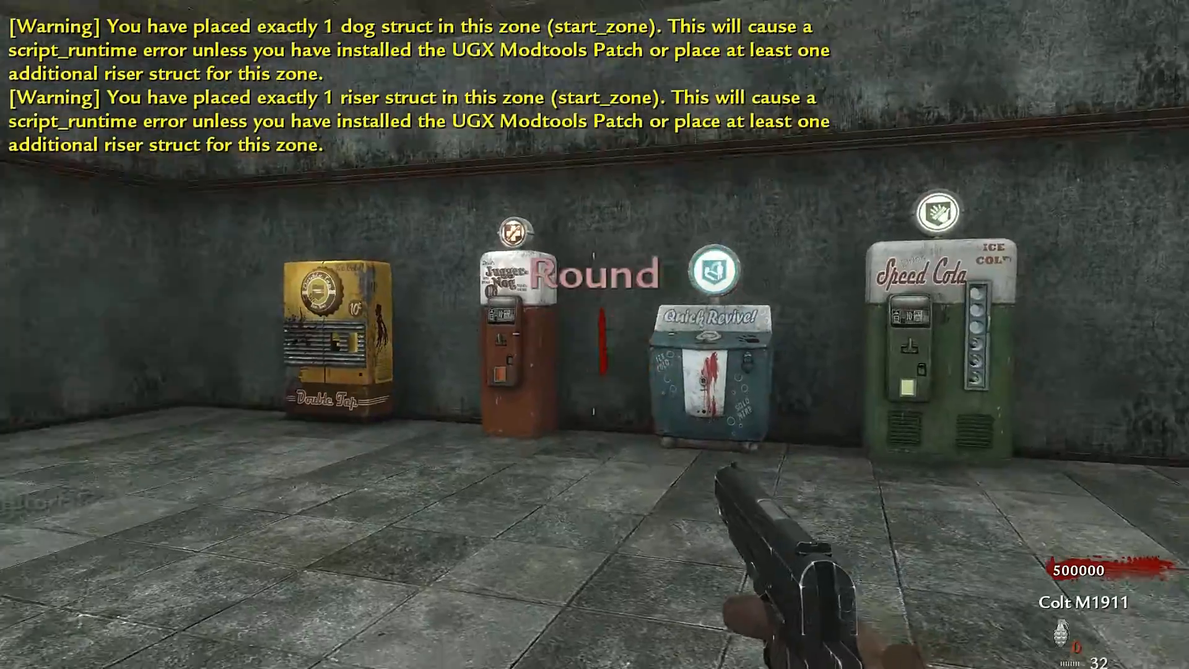